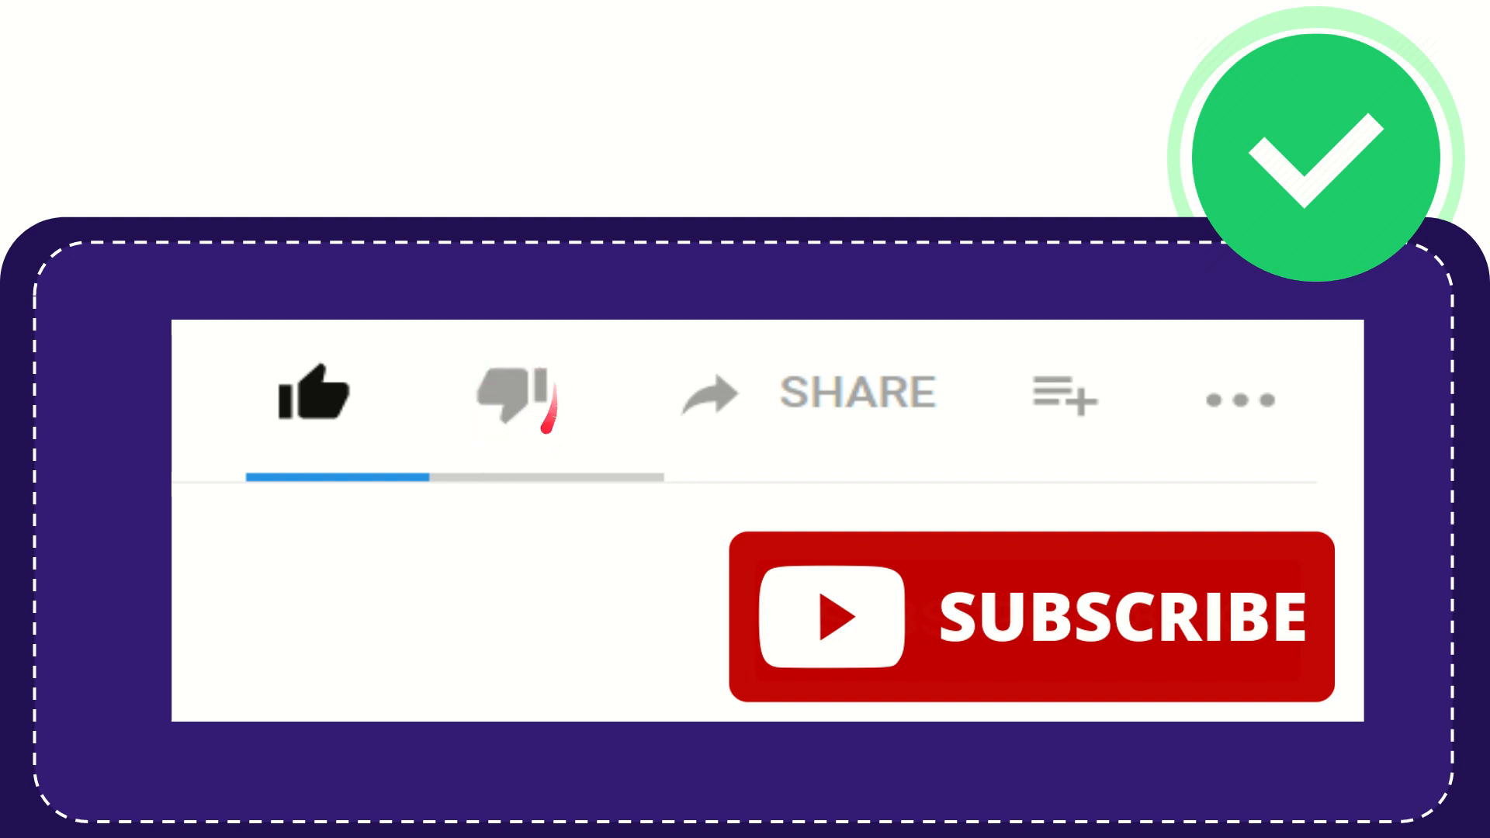
click(518, 394)
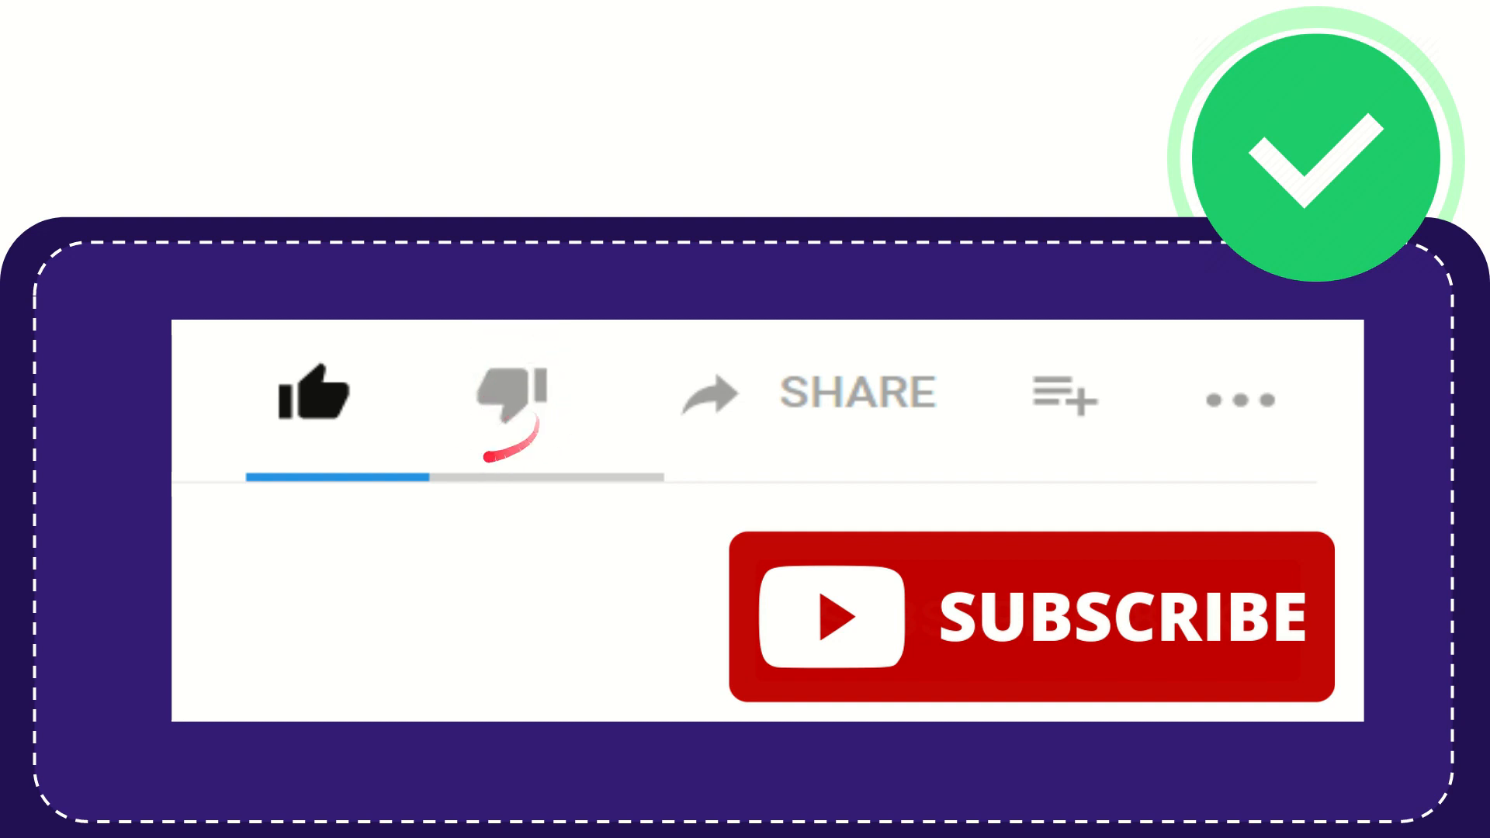